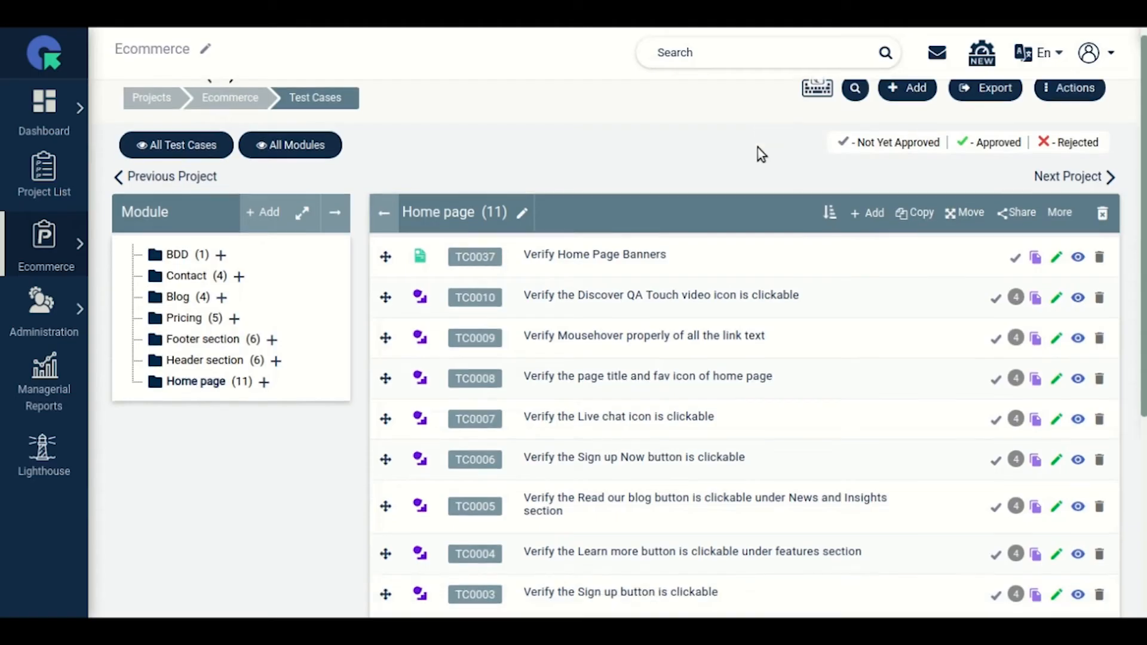
# Bring up the Ecommerce project's Issues list from the project menu.
pyautogui.scroll(-3)
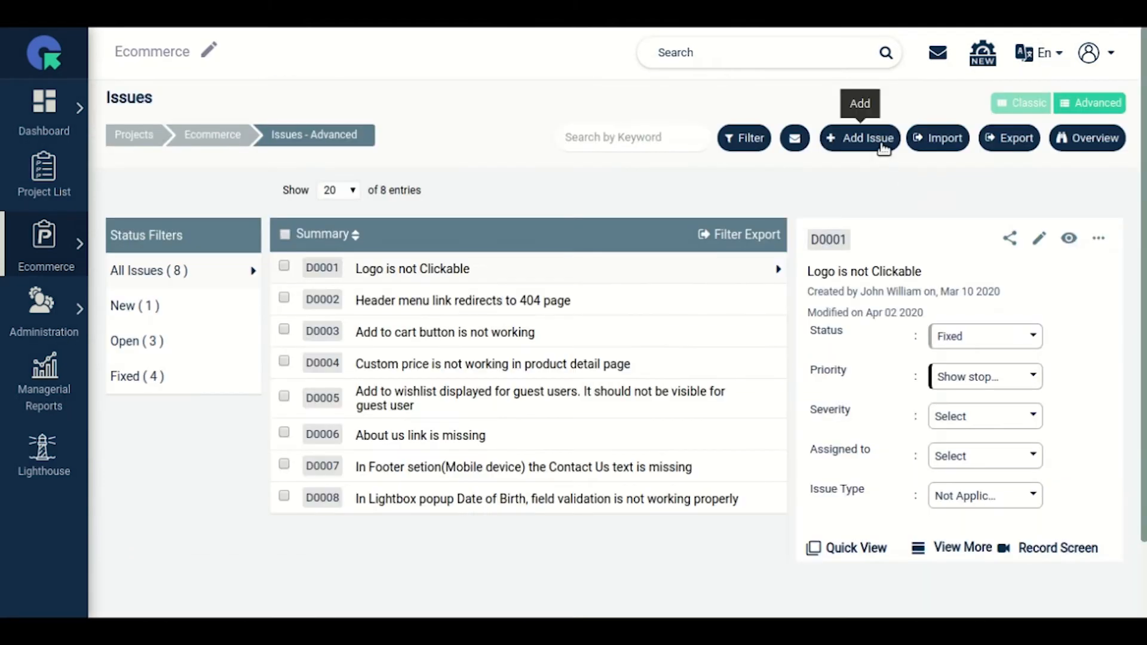
# Log the 'Banner Images are not loading' issue with an assignee and comment 'Fixed the issue' on D0011.
pyautogui.click(859, 137)
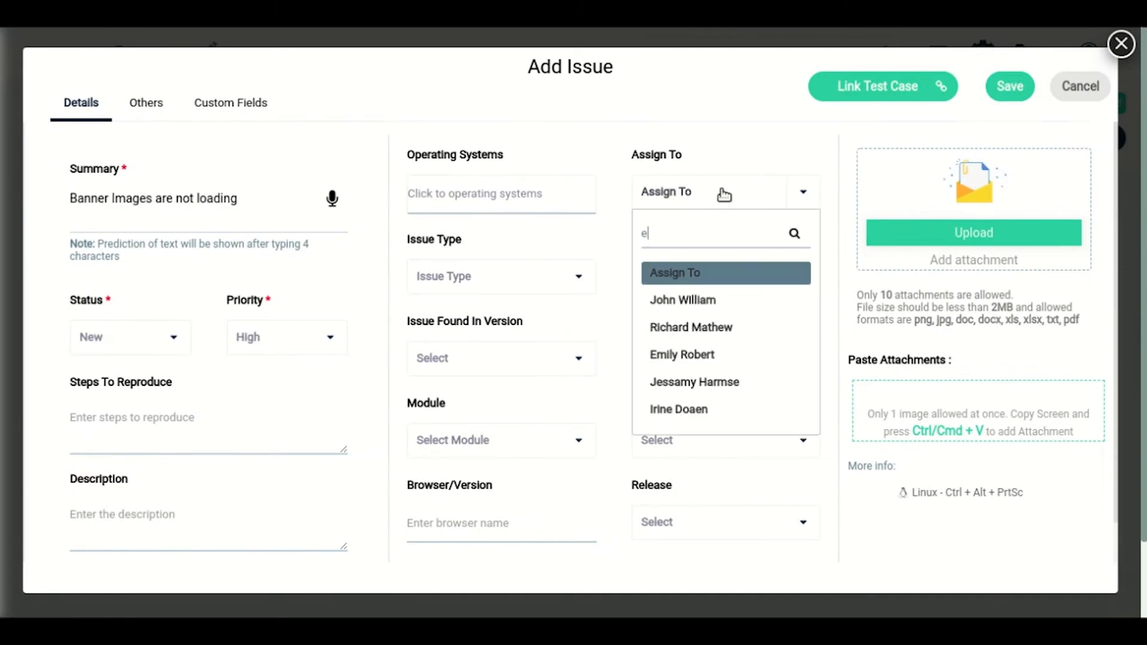
pyautogui.click(1008, 86)
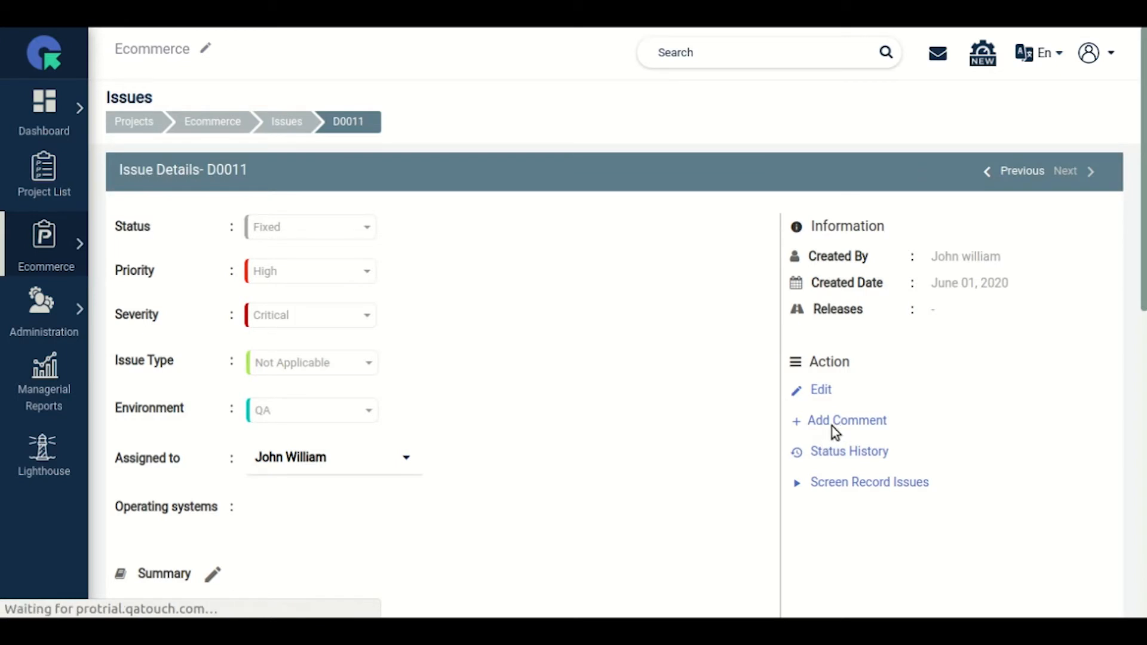
pyautogui.click(846, 420)
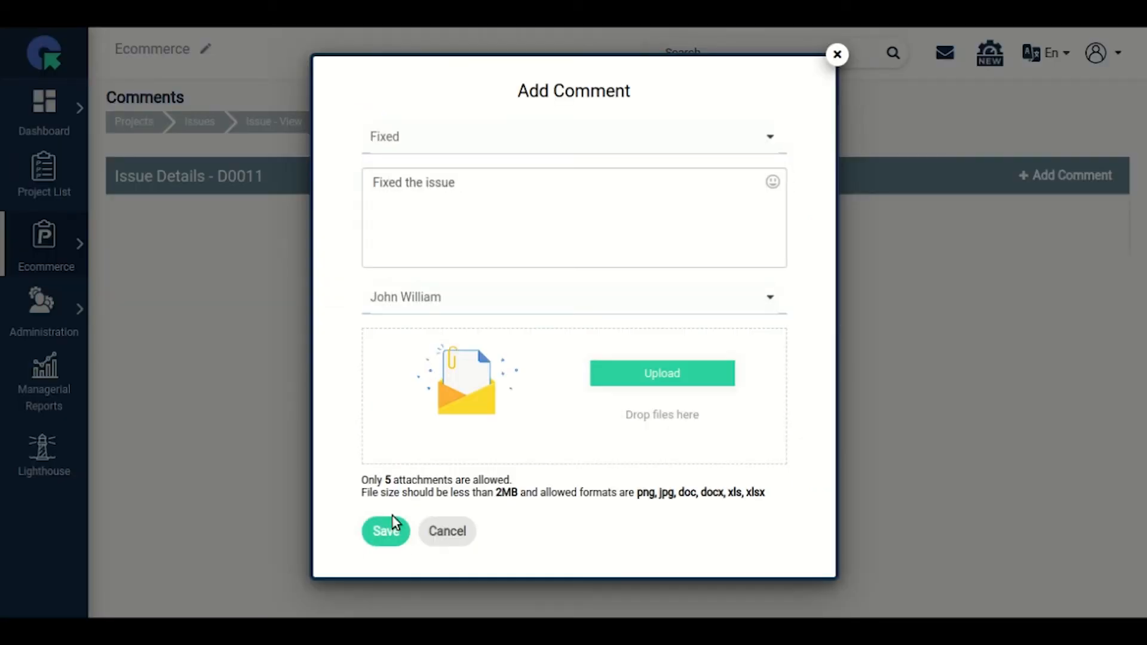
pyautogui.click(385, 530)
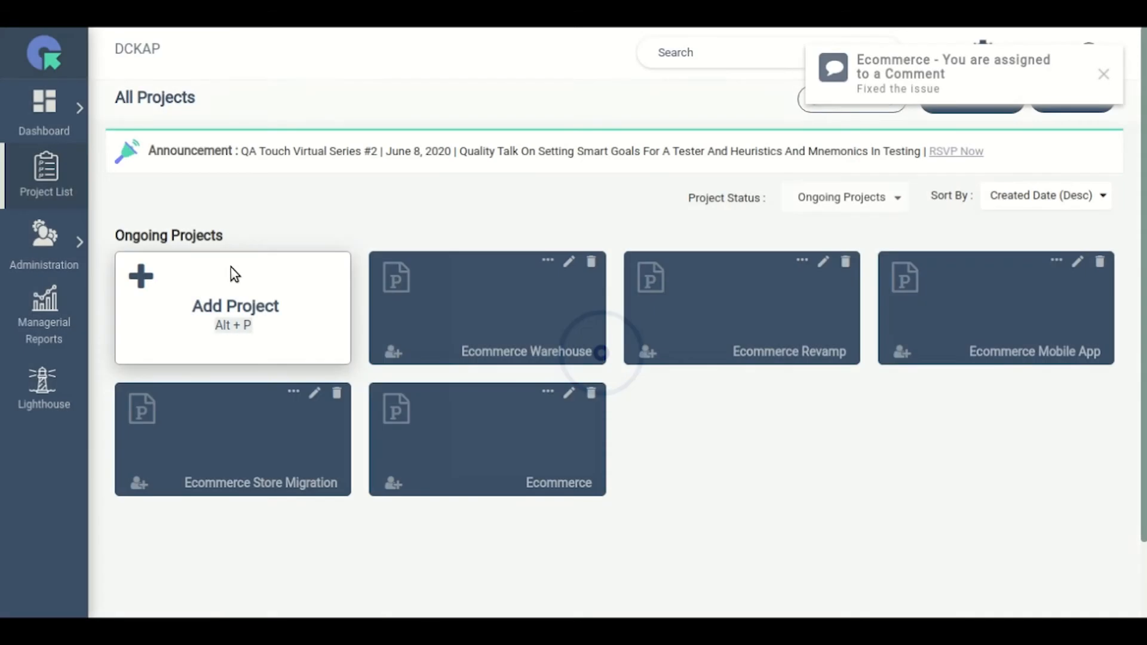
pyautogui.moveTo(233, 272)
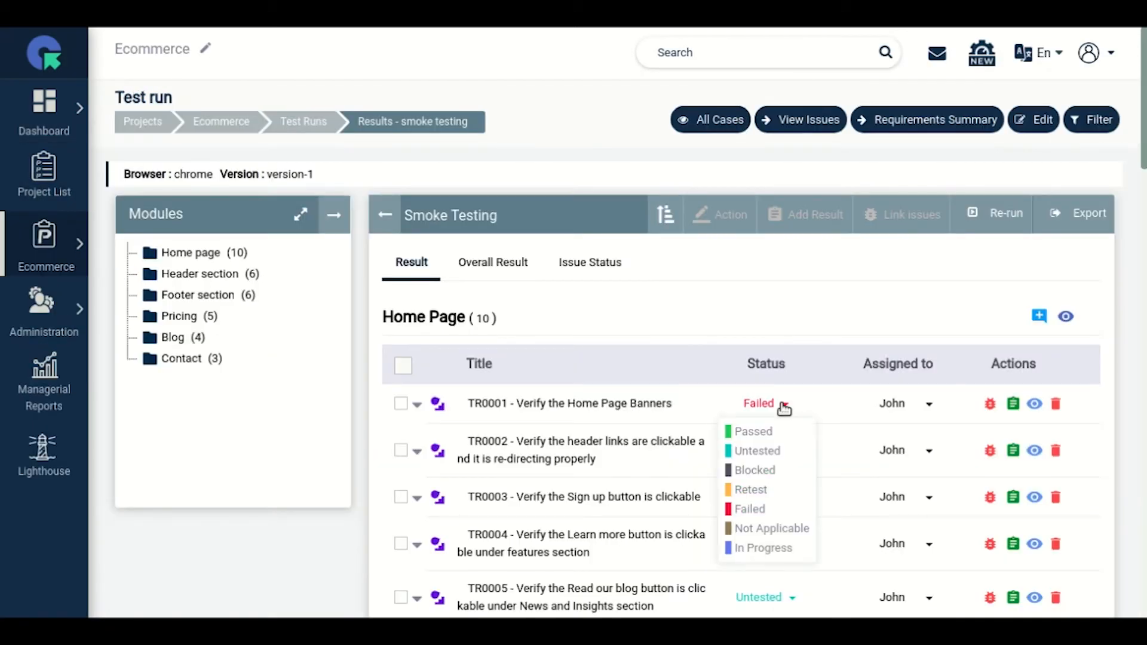
# Mark TR0001 as Passed in the Smoke Testing run, then go to the dashboard.
pyautogui.click(750, 509)
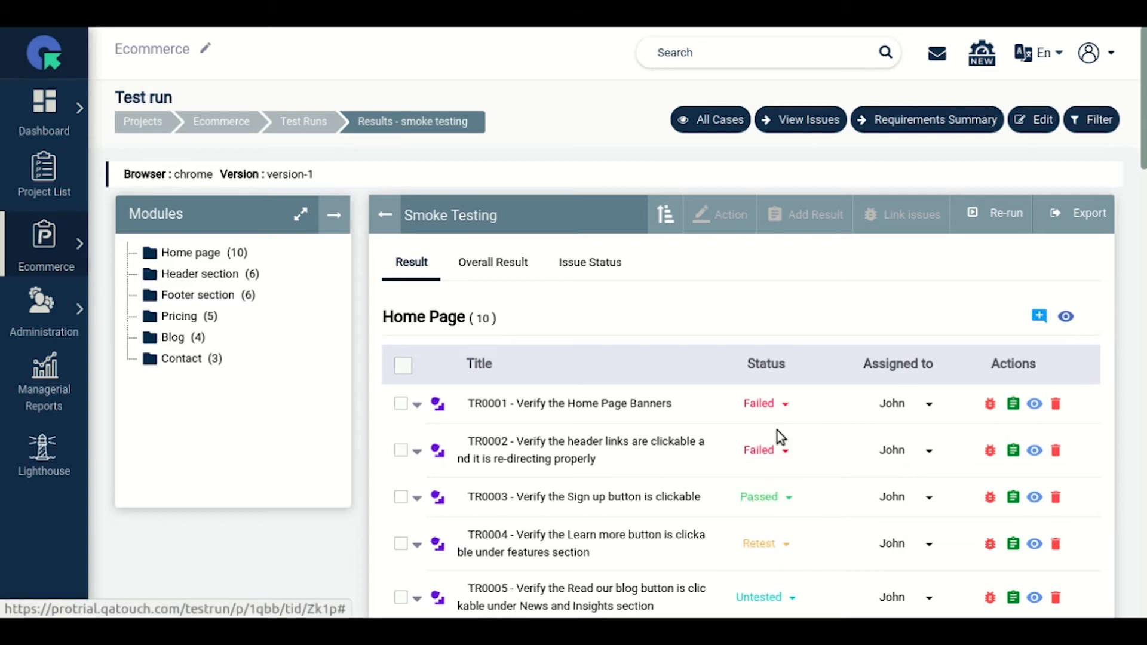
pyautogui.click(764, 403)
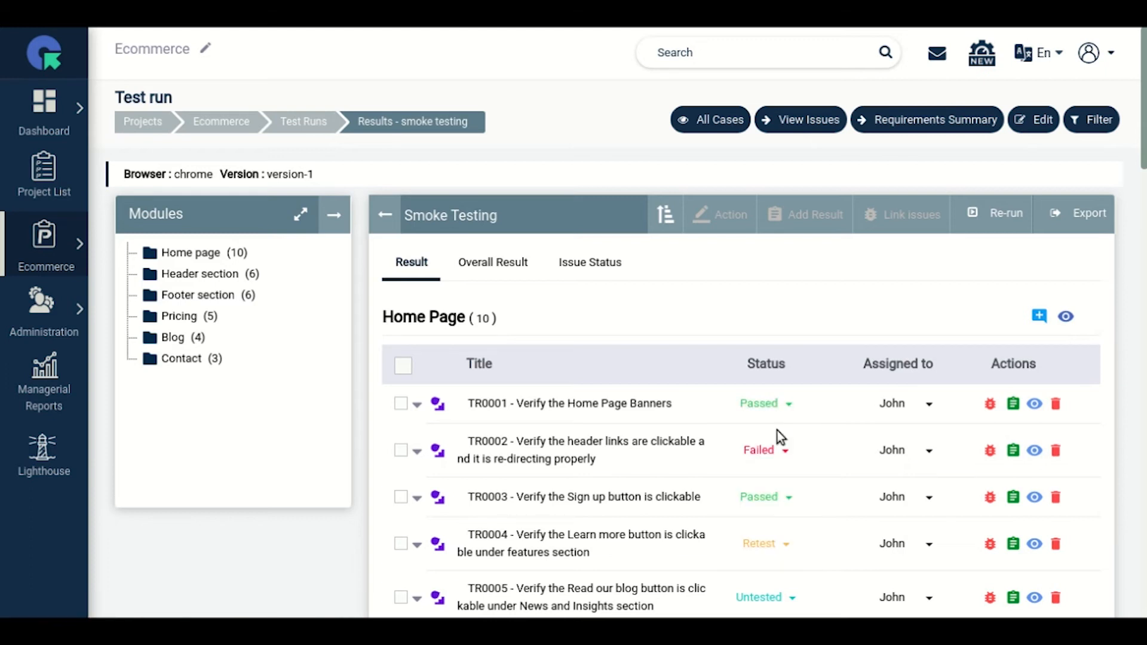
pyautogui.click(44, 110)
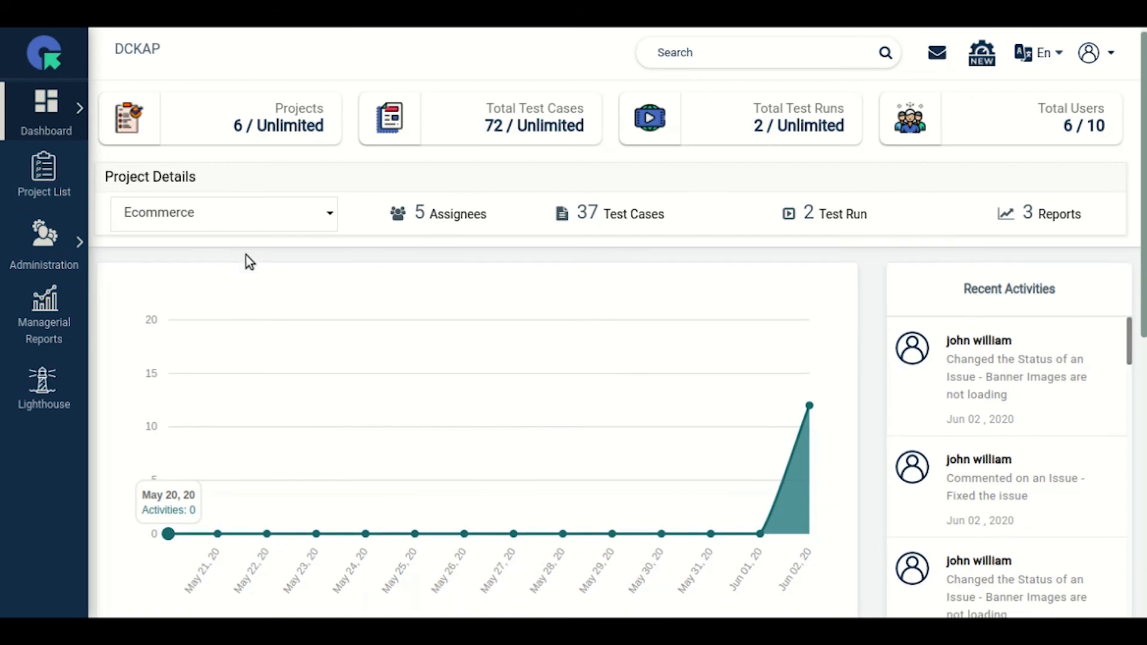
# Scroll the dashboard down past the charts to the recent test runs and fixed issues.
pyautogui.scroll(-3)
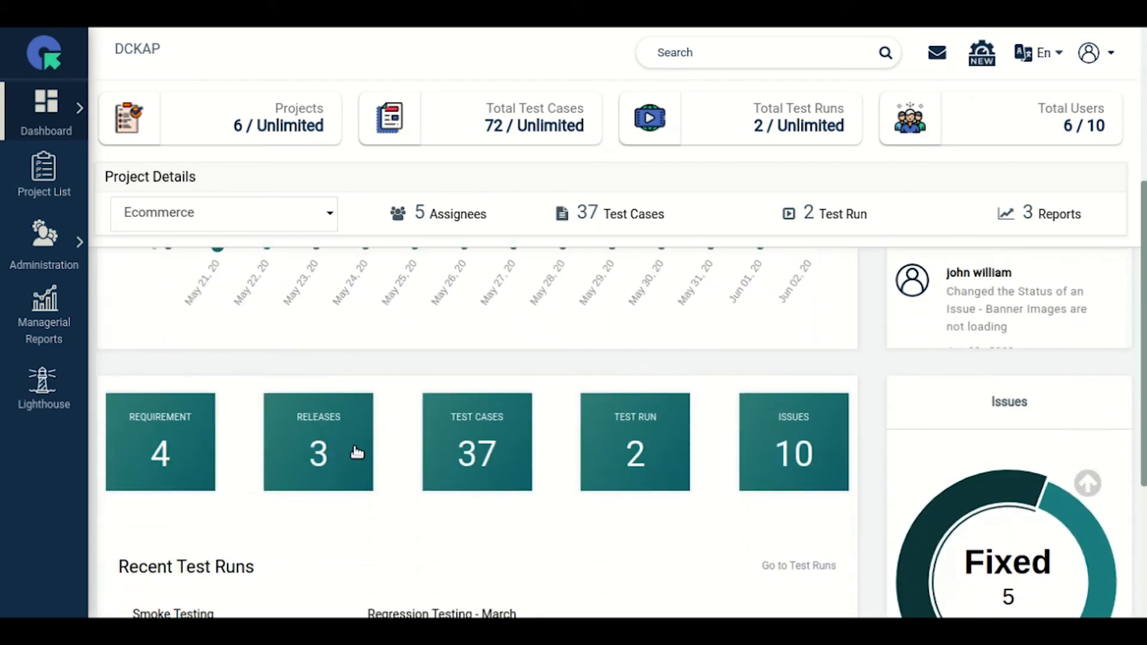
pyautogui.scroll(-3)
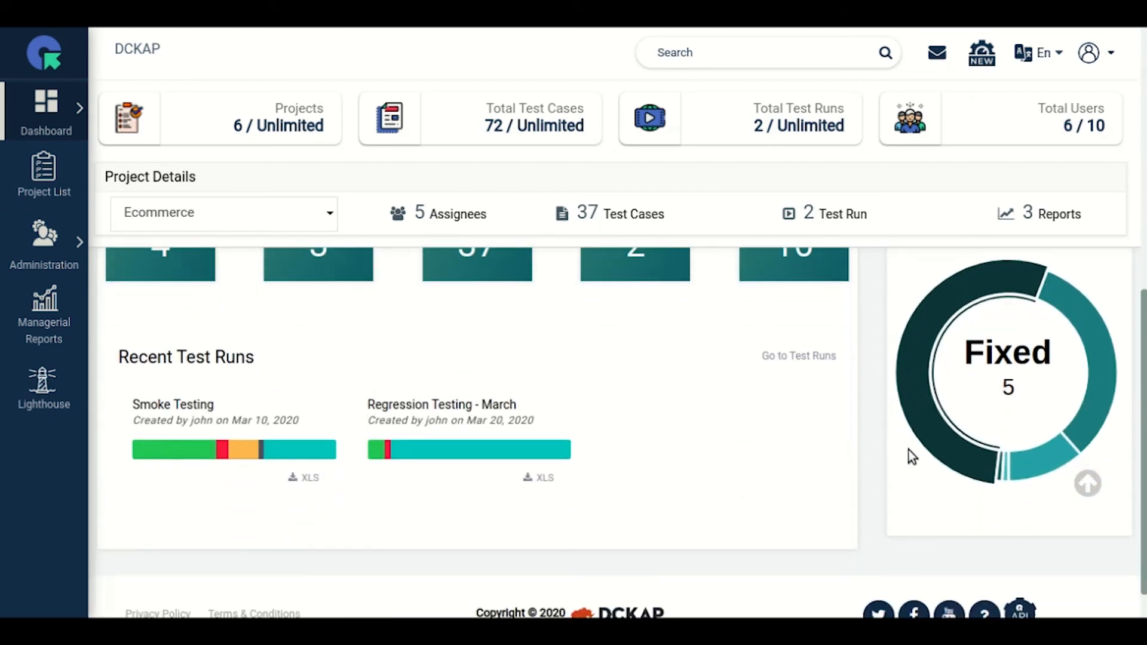
pyautogui.moveTo(1068, 452)
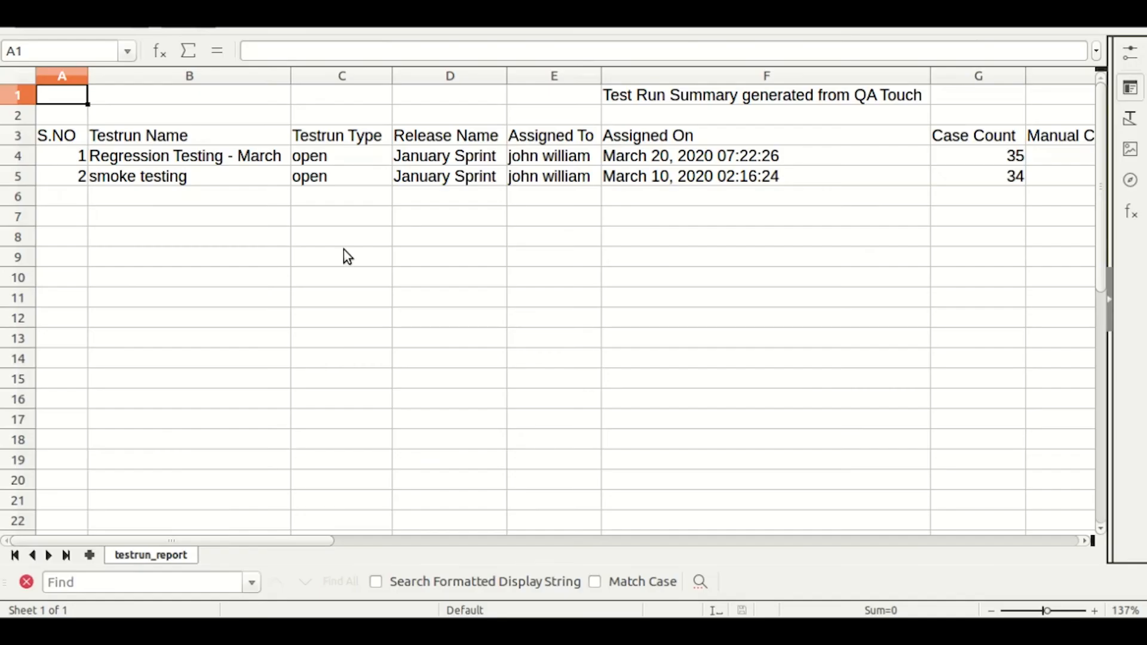
# Review the report's status columns in Calc, then show QA Touch's Slack integration settings.
pyautogui.hscroll(3)
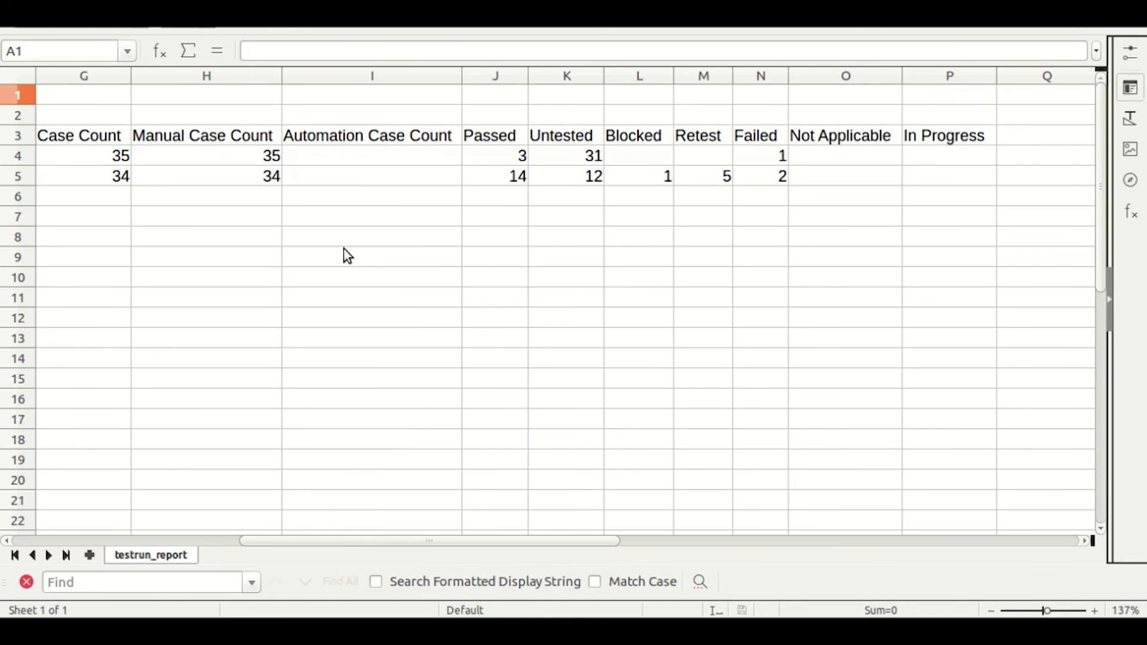
pyautogui.click(217, 555)
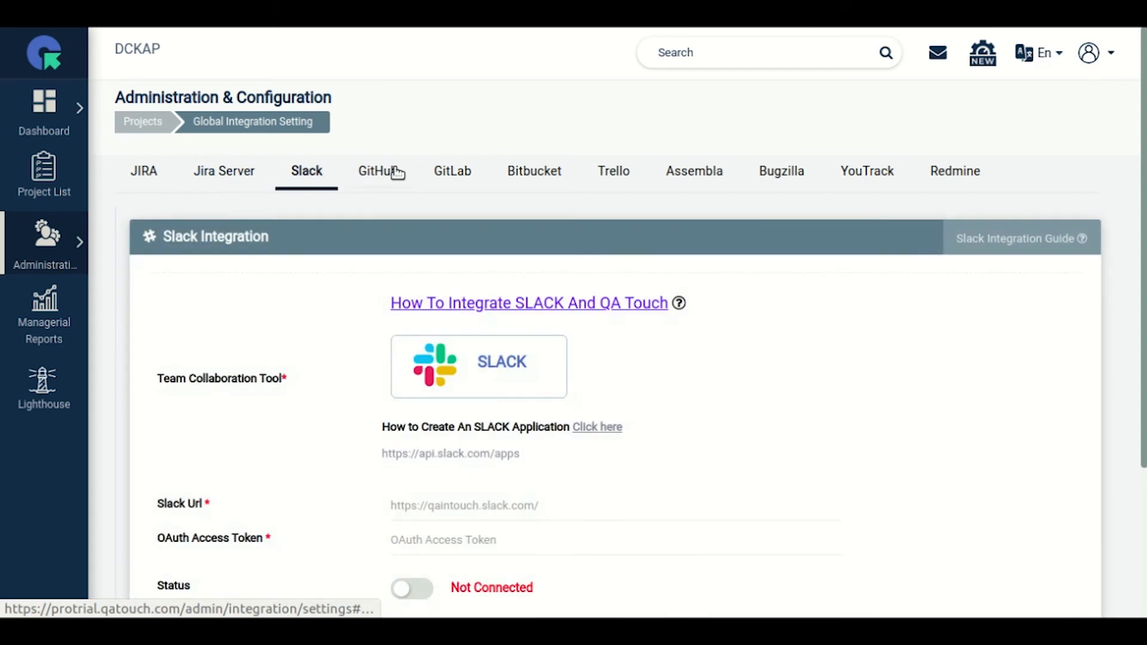
# Browse the GitLab, Assembla and YouTrack integration forms in turn.
pyautogui.click(452, 171)
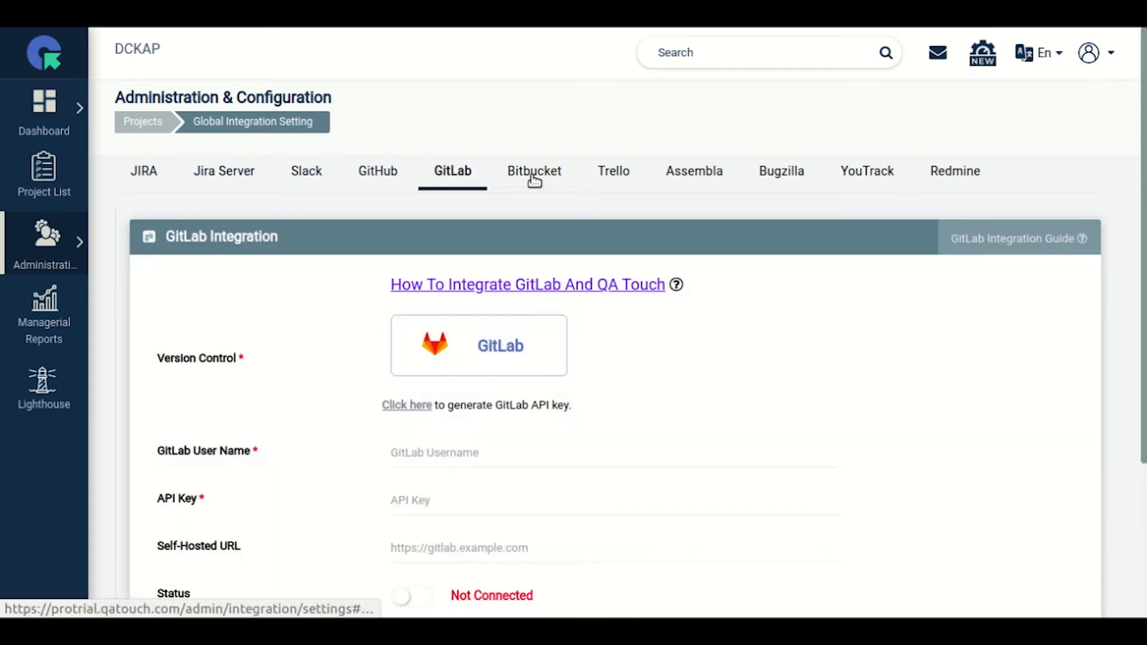
pyautogui.click(693, 170)
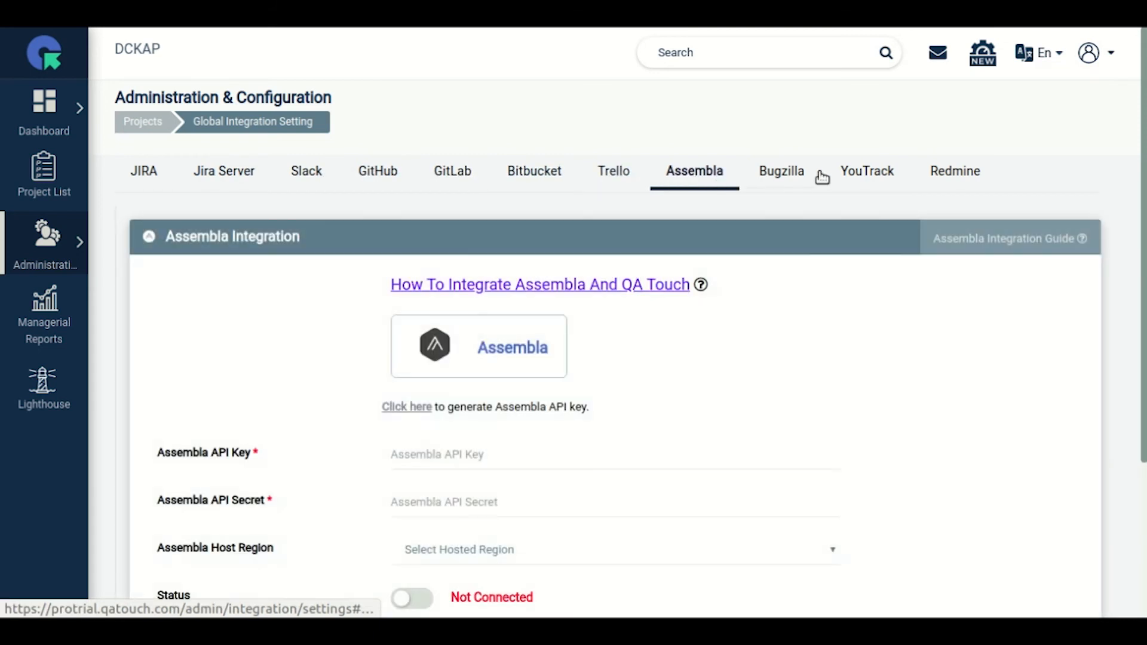
pyautogui.click(867, 171)
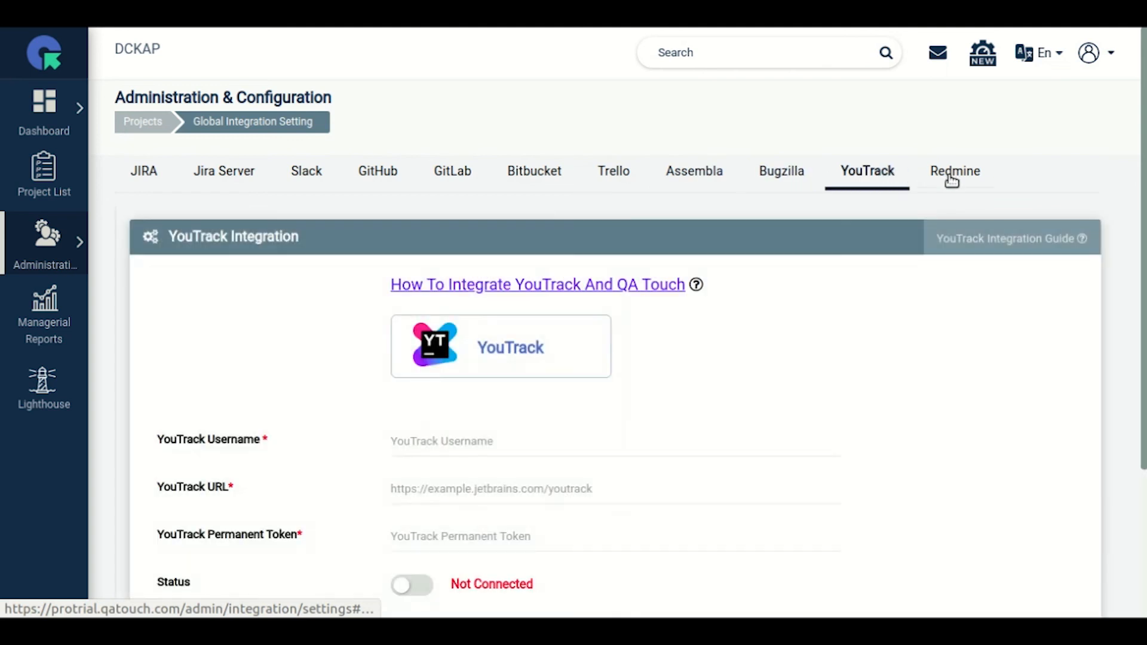